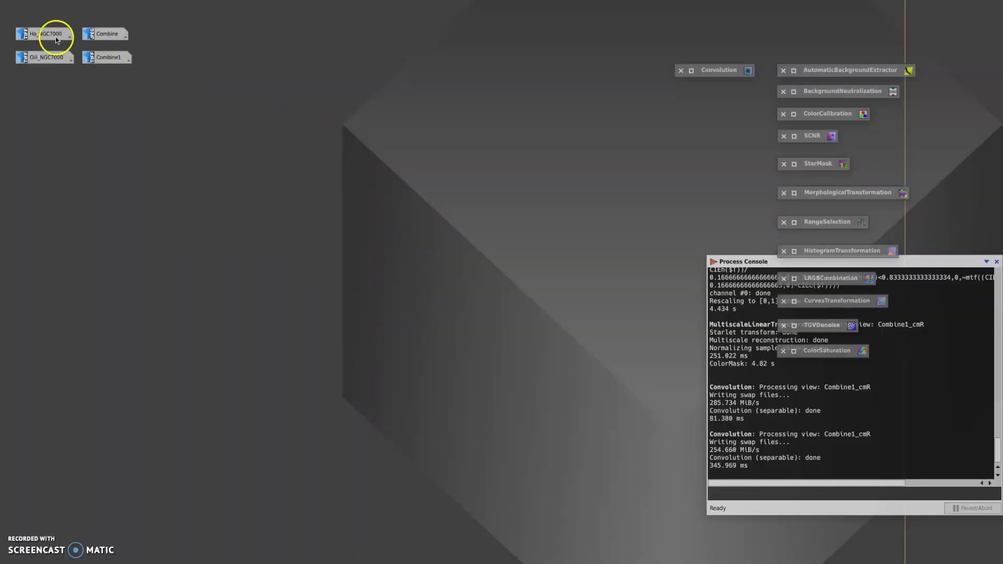
View the Ha_NGC7000 image, set it aside again, then bring up the Combine1 bicolor image
double_click(43, 34)
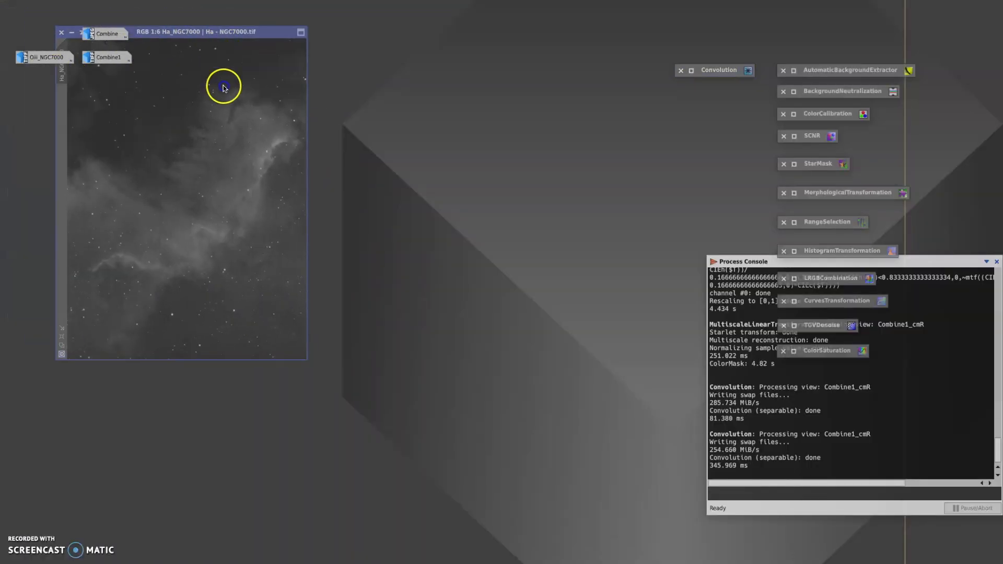
drag(186, 31, 144, 107)
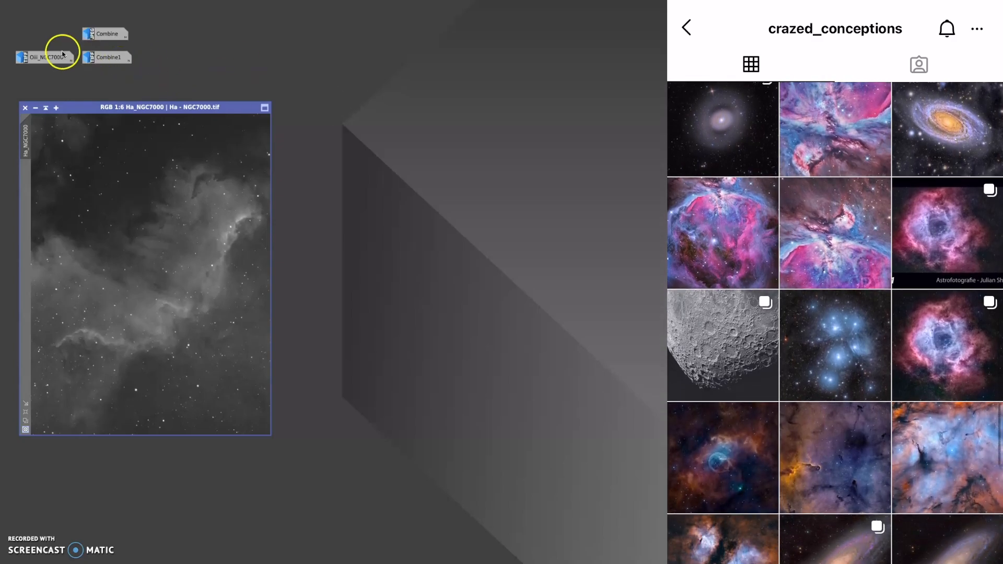
double_click(45, 57)
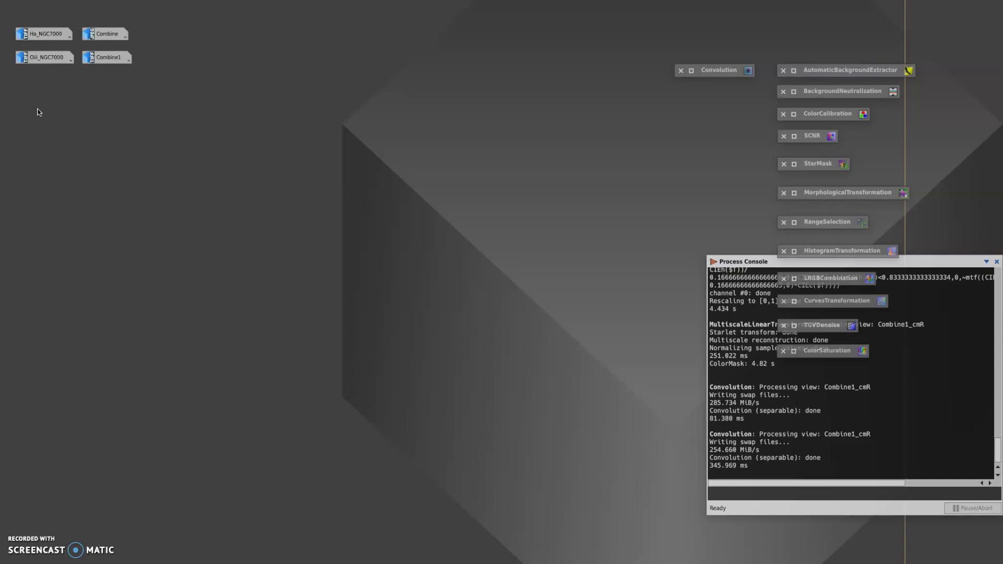
double_click(107, 33)
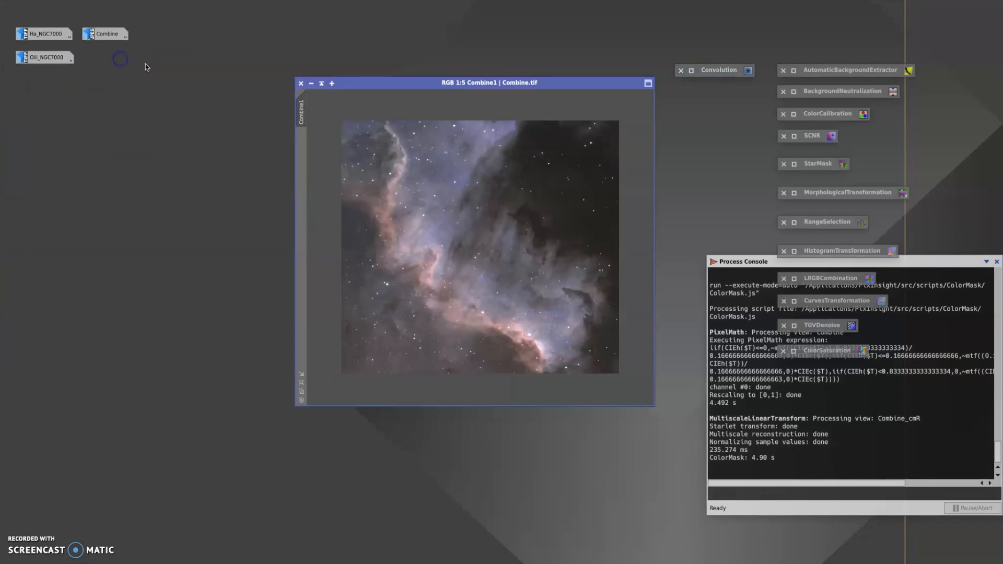
Move the Combine1 window to the left of the workspace and zoom out on the image
drag(489, 83, 313, 108)
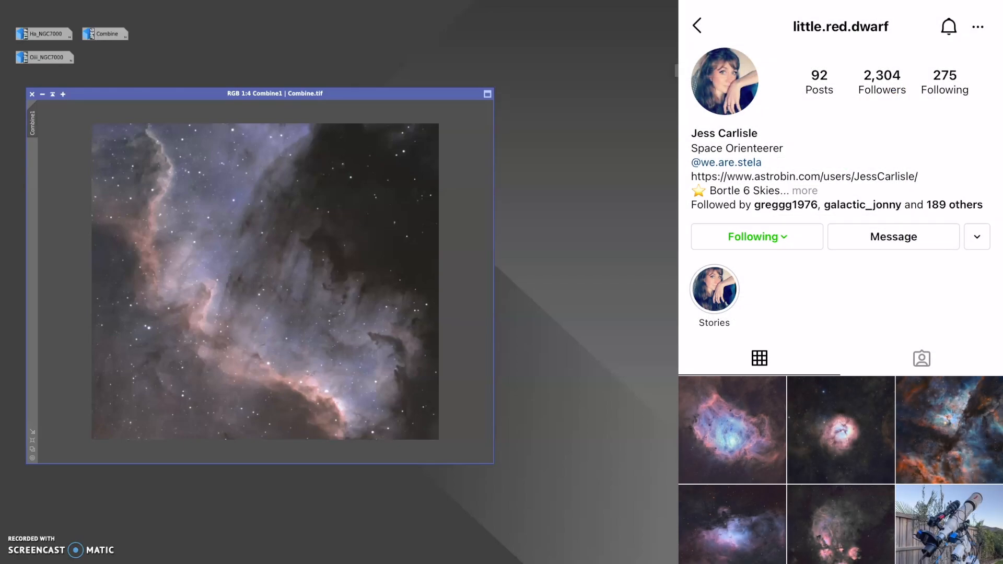
scroll(down, 3)
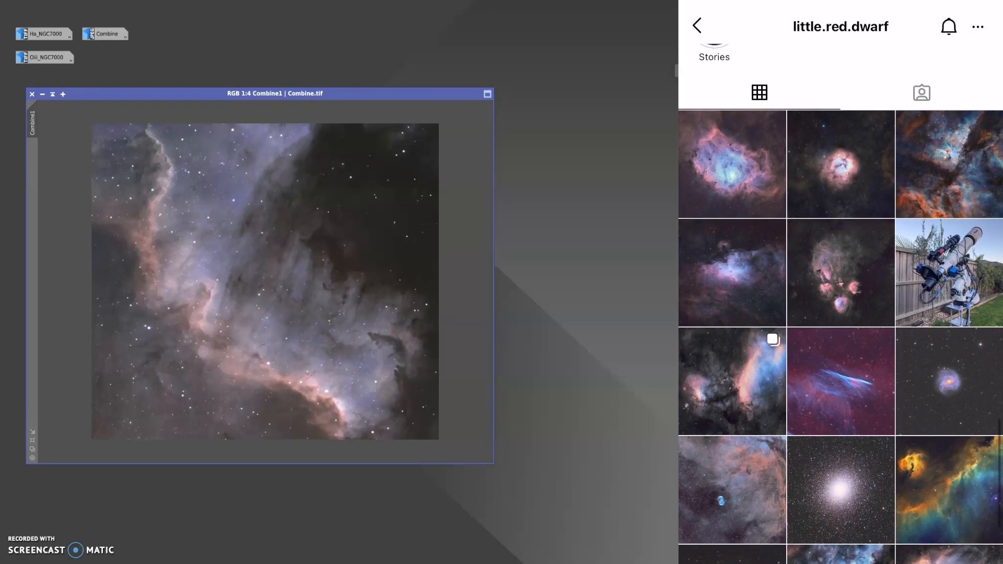
scroll(down, 3)
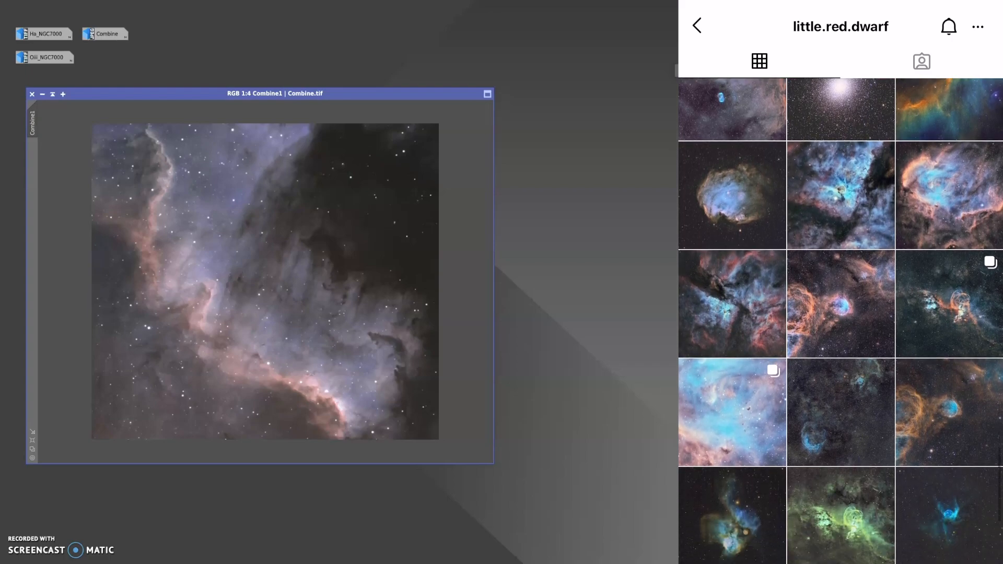
scroll(down, 3)
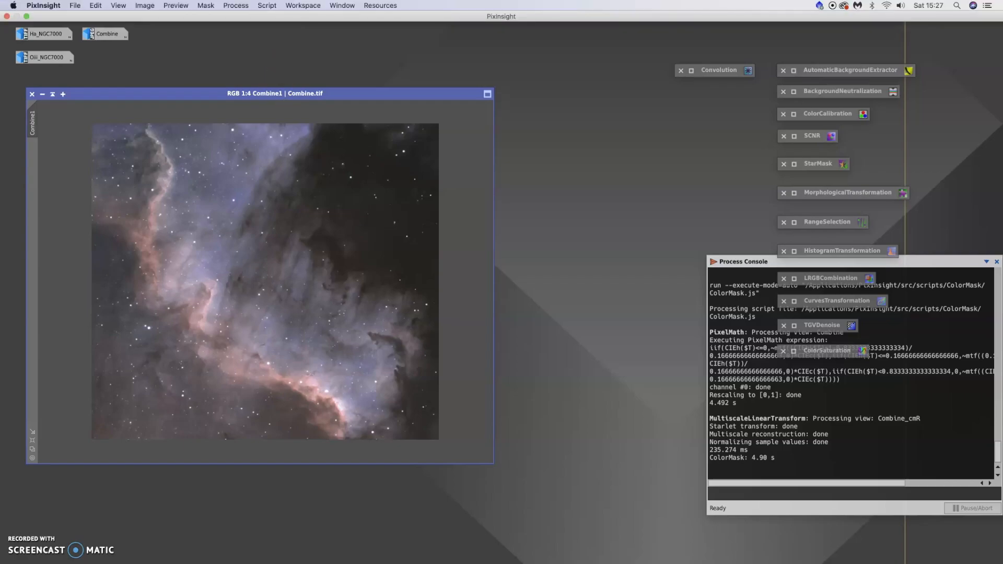
Run the ColorMask script on Combine1 with the Red hue range to generate the Combine1_cmR mask
click(267, 5)
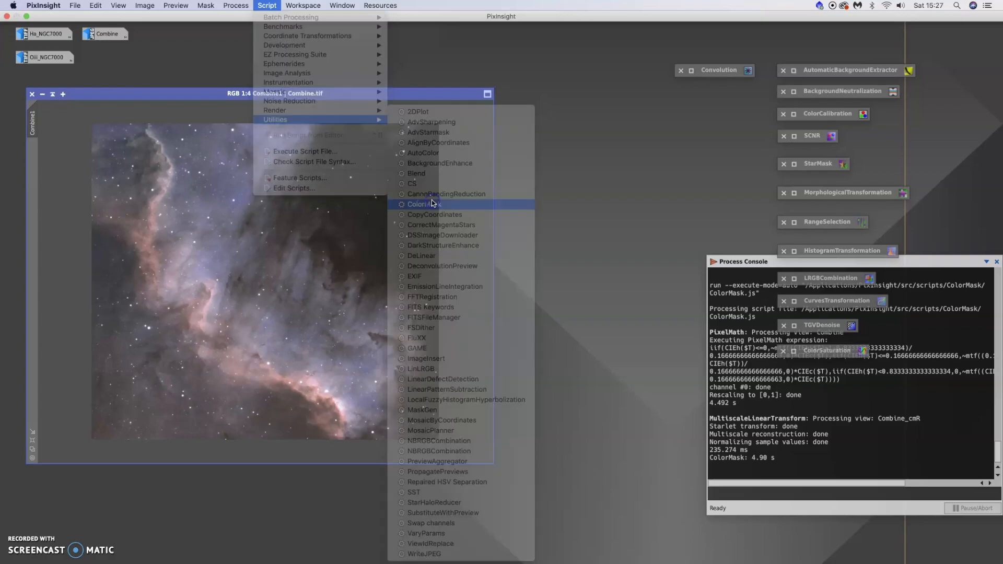
click(423, 203)
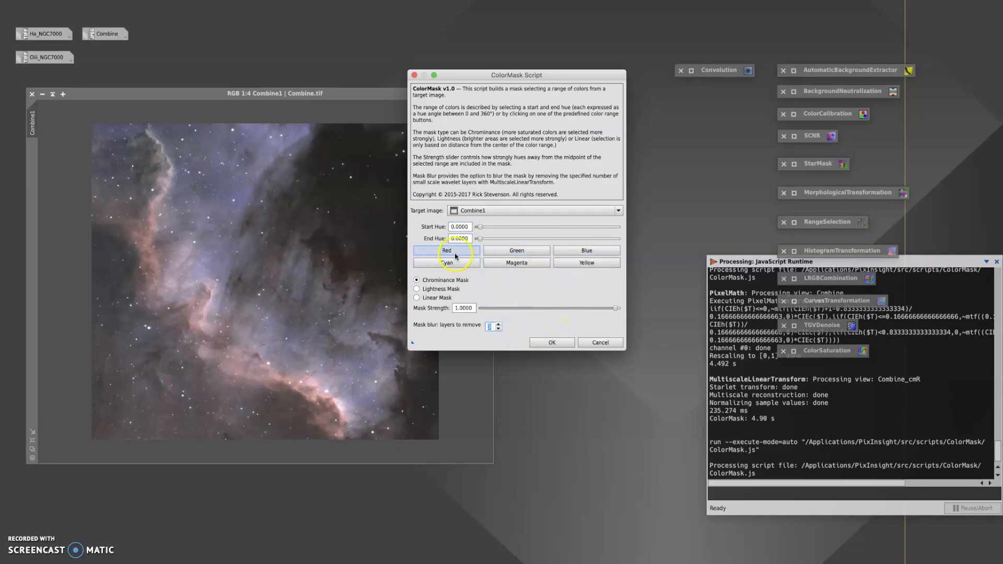
click(446, 249)
text(3)
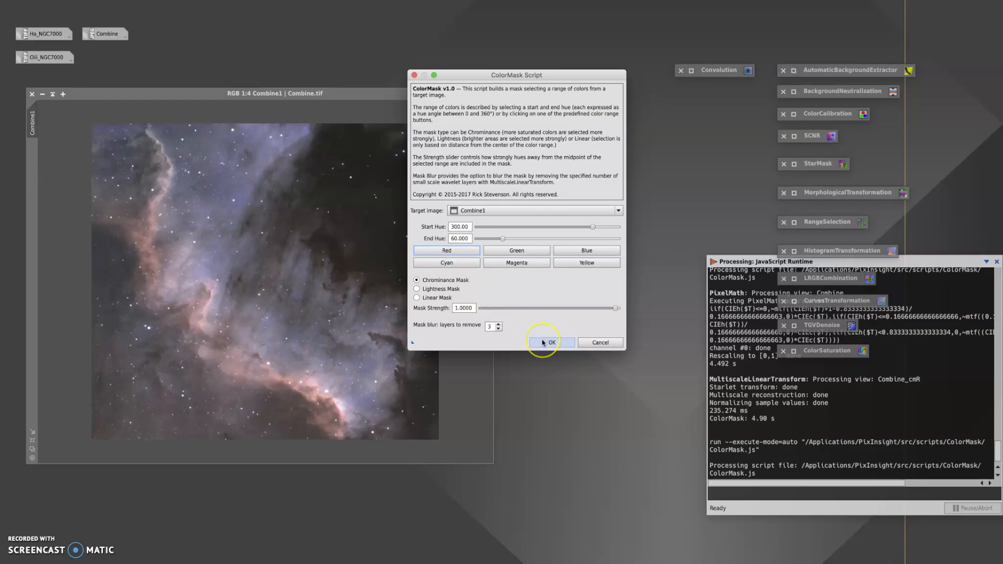
click(549, 343)
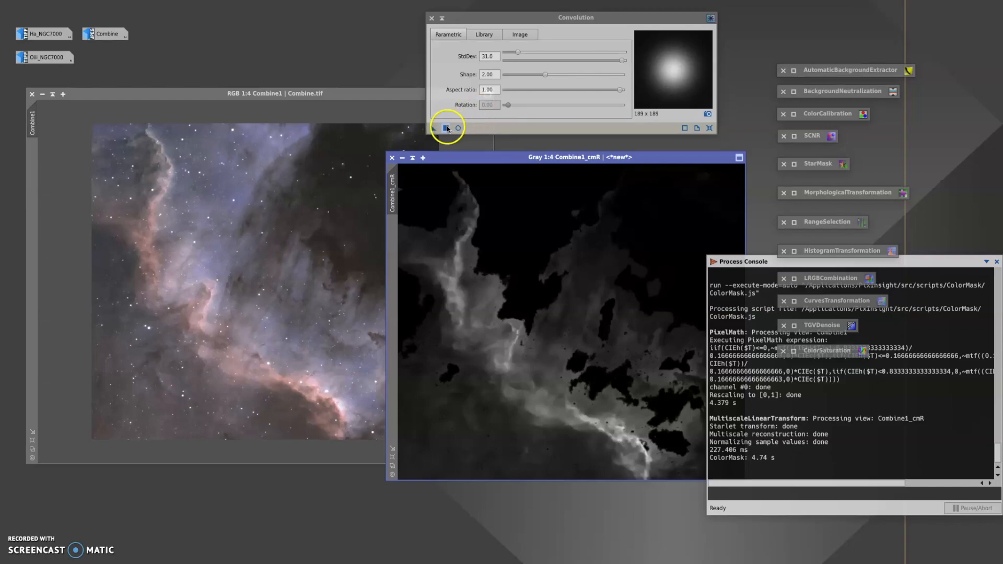
Blur Combine1_cmR with Convolution, attach it to Combine1 as a mask, and iconify the mask window
click(435, 127)
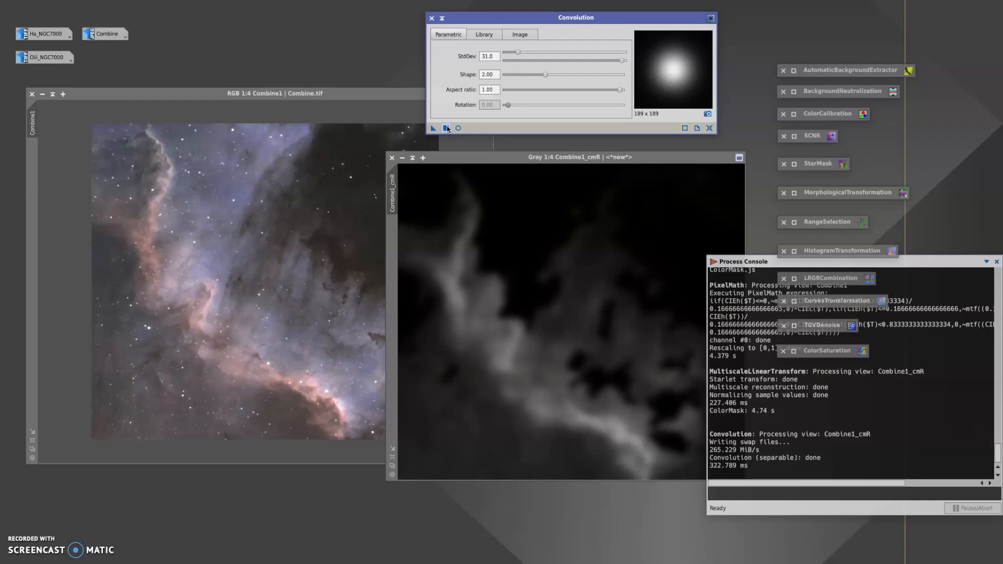
click(446, 128)
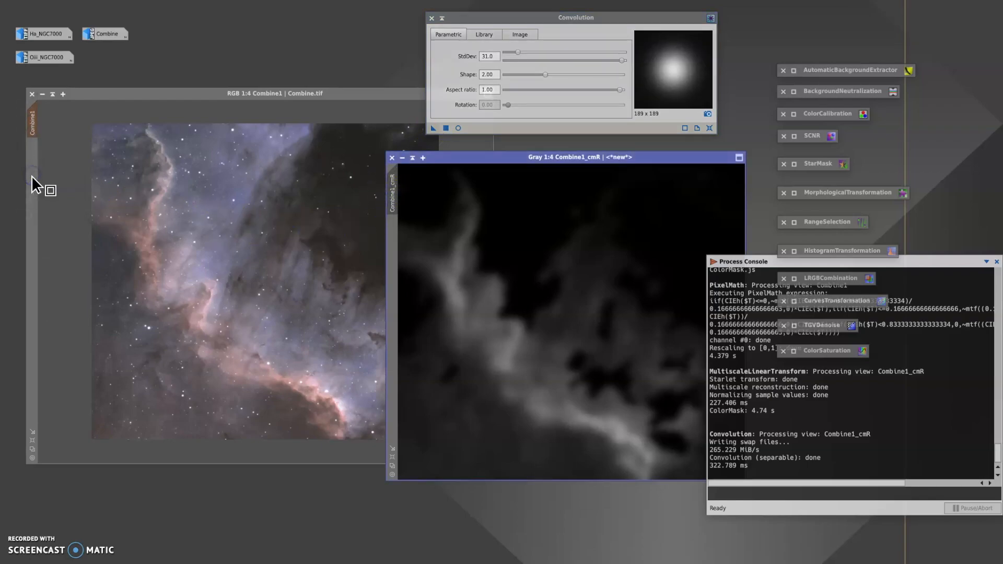
click(401, 158)
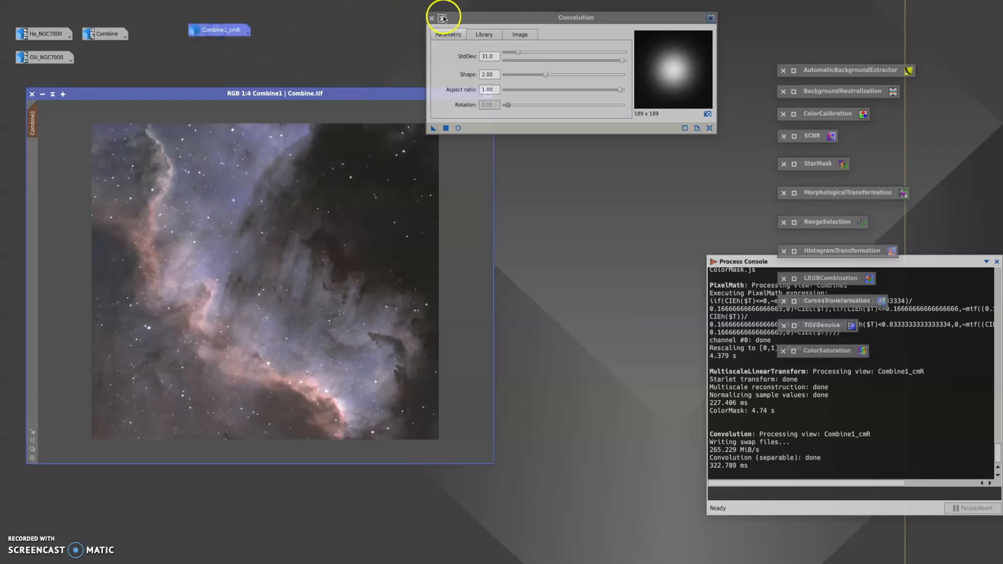
Close Convolution and hide the mask overlay on Combine1 via Mask > Show Mask
click(443, 18)
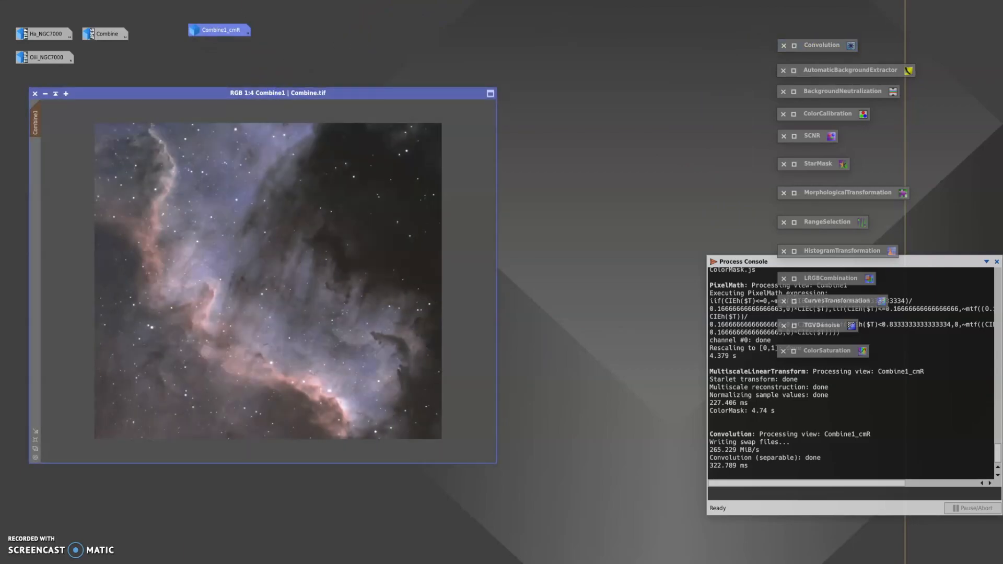
click(206, 5)
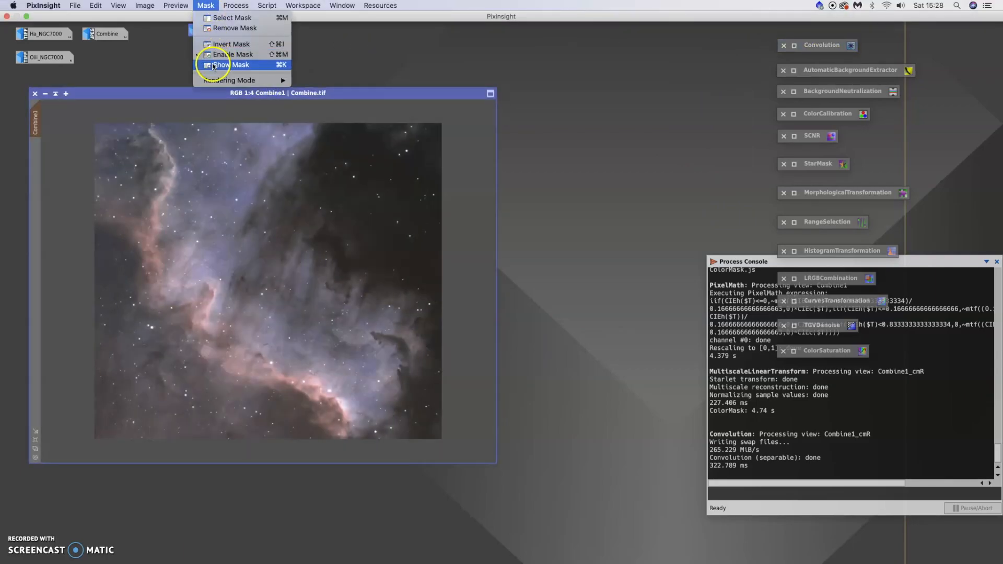
click(232, 65)
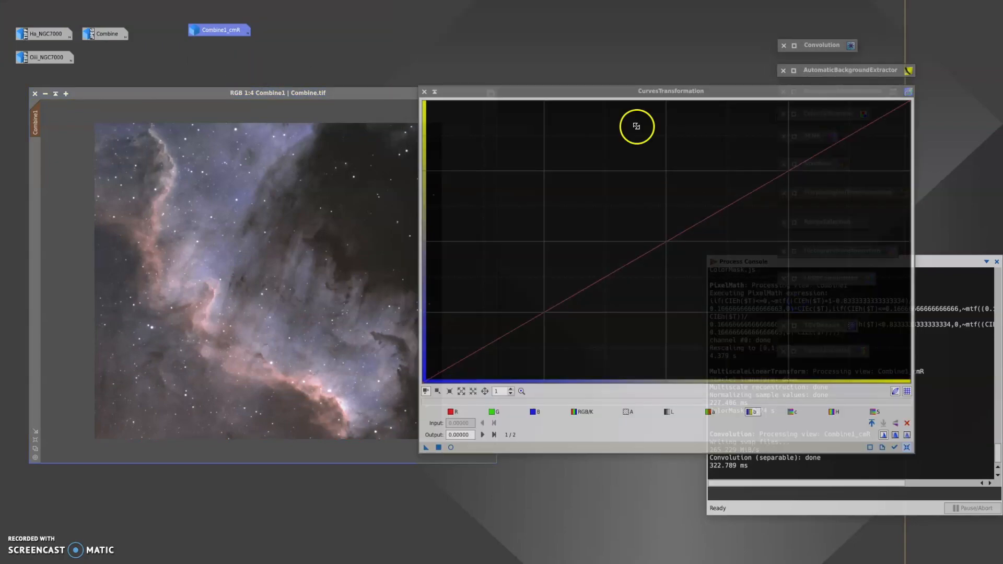
With Real-Time Preview on, raise the red channel curve's midtones and apply the curves through the mask
drag(671, 90, 671, 70)
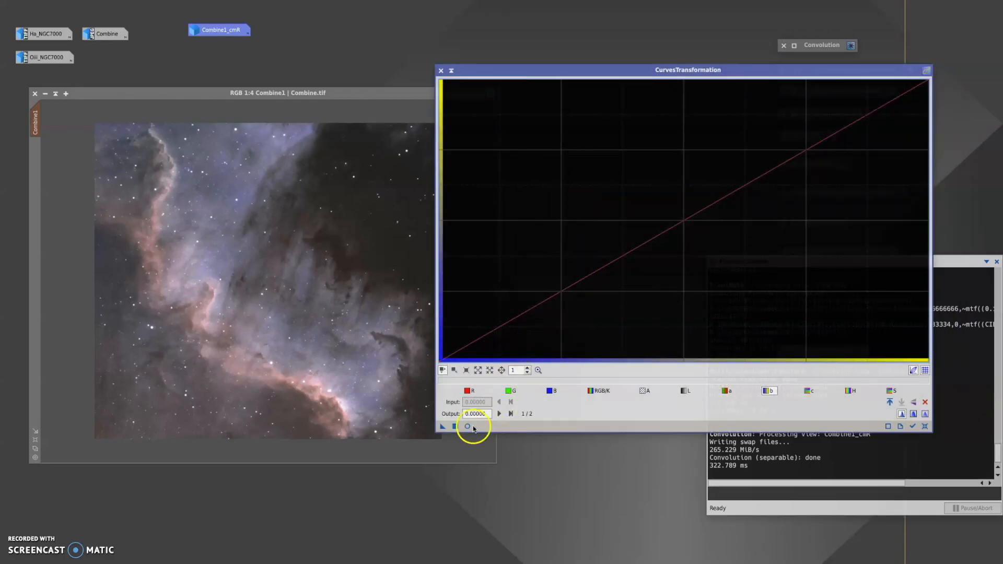
click(467, 427)
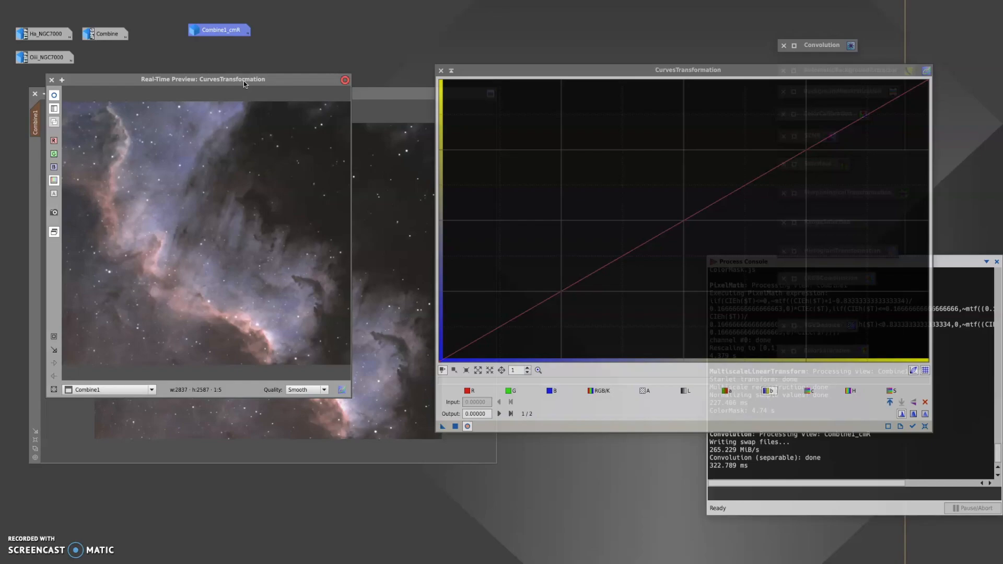
click(850, 389)
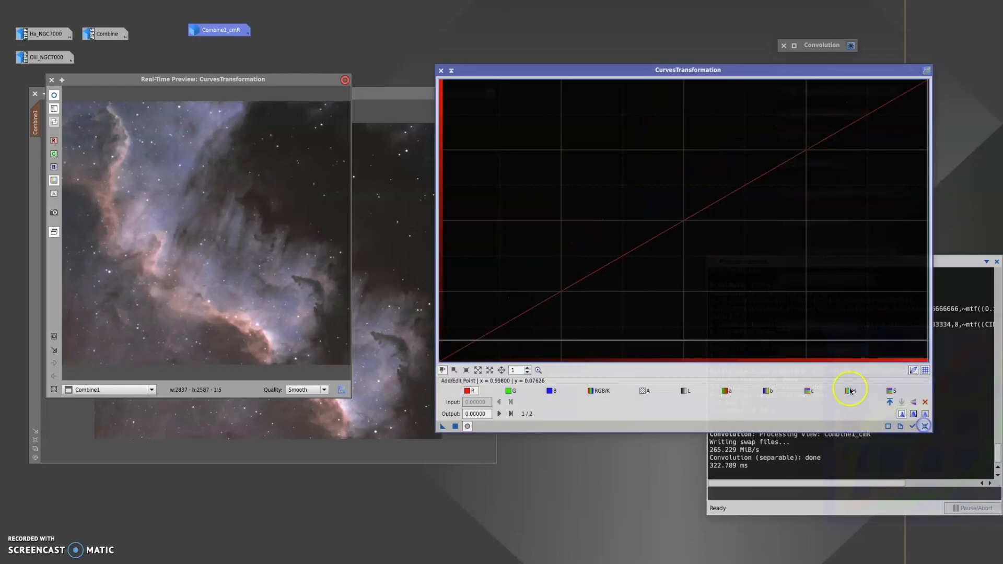
click(646, 215)
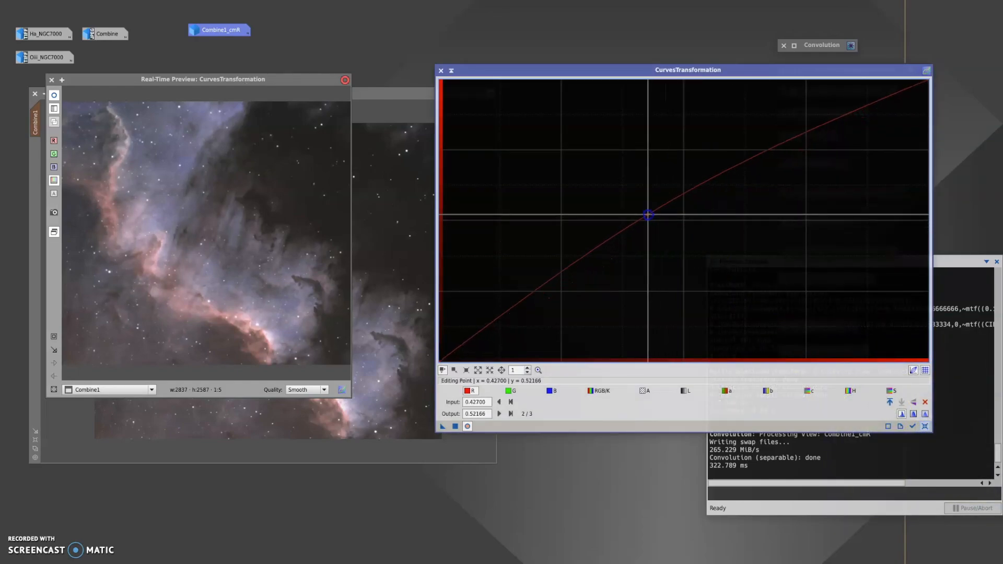
drag(646, 214, 645, 212)
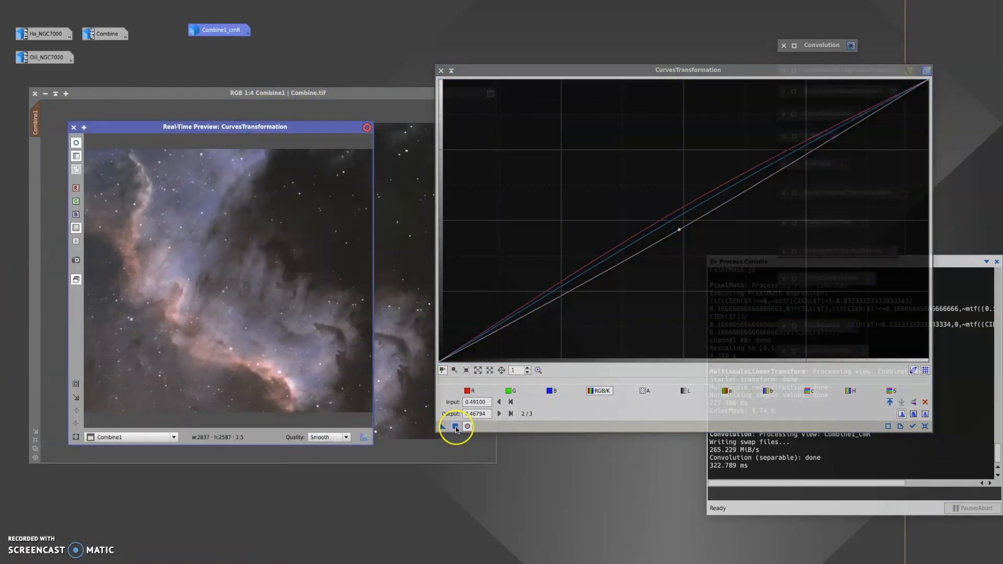
mouse_move(455, 426)
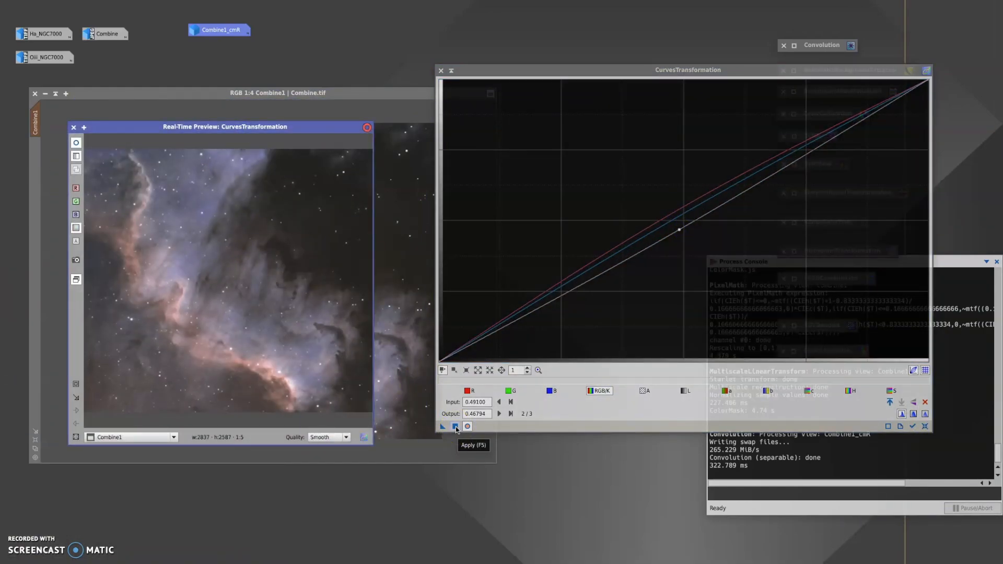
click(455, 427)
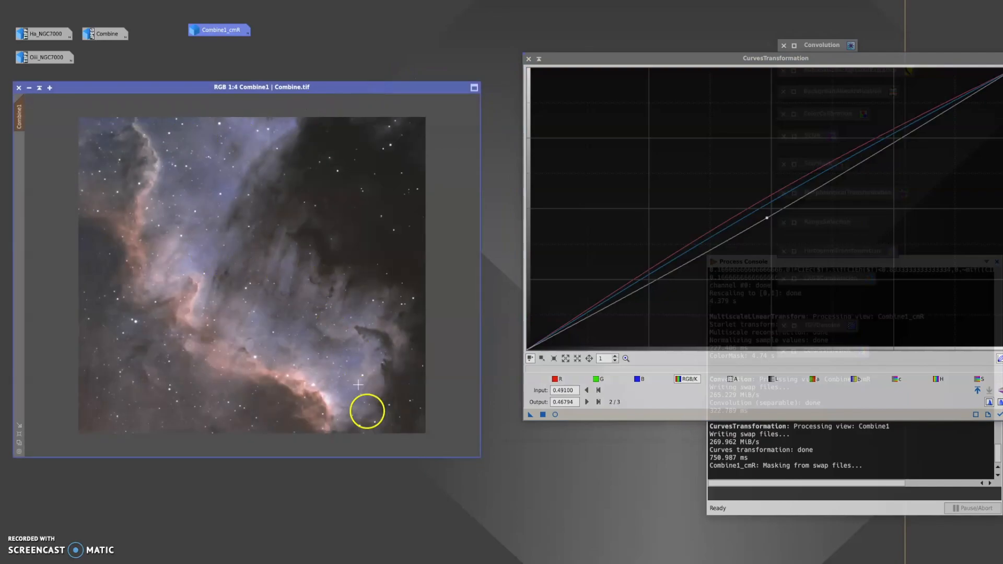
mouse_move(347, 369)
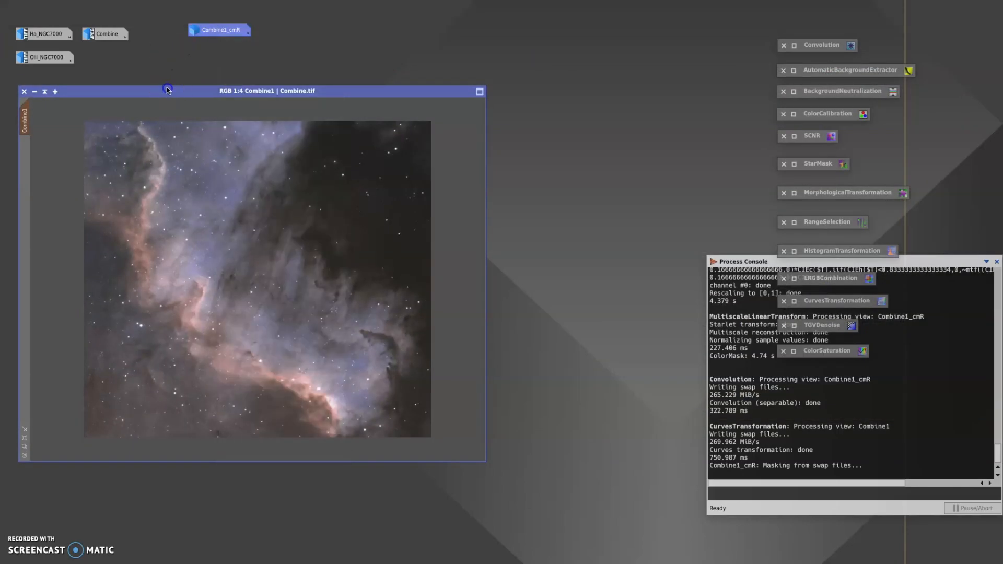
Remove the mask from Combine1 and bring up the Script > Utilities list
click(206, 5)
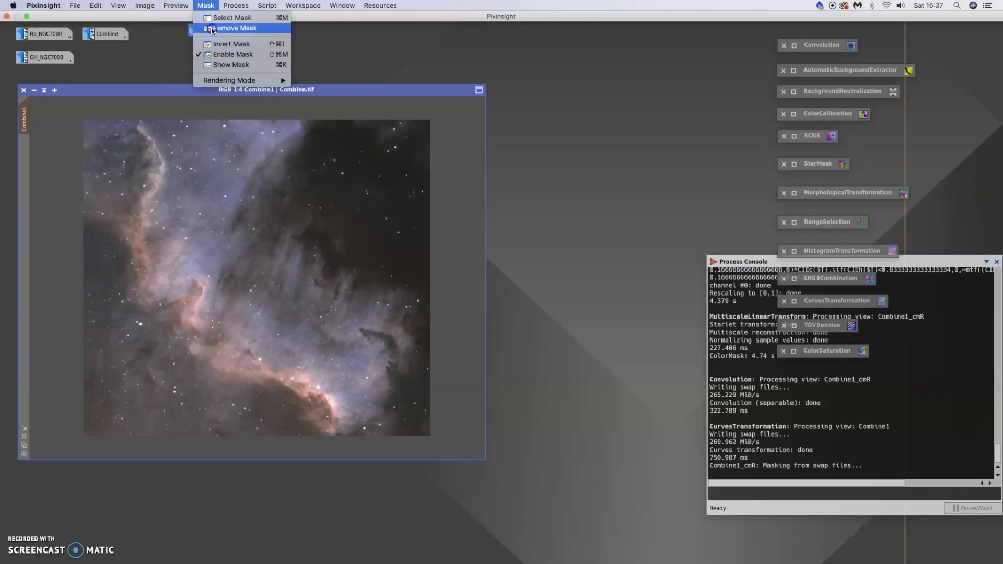
click(235, 27)
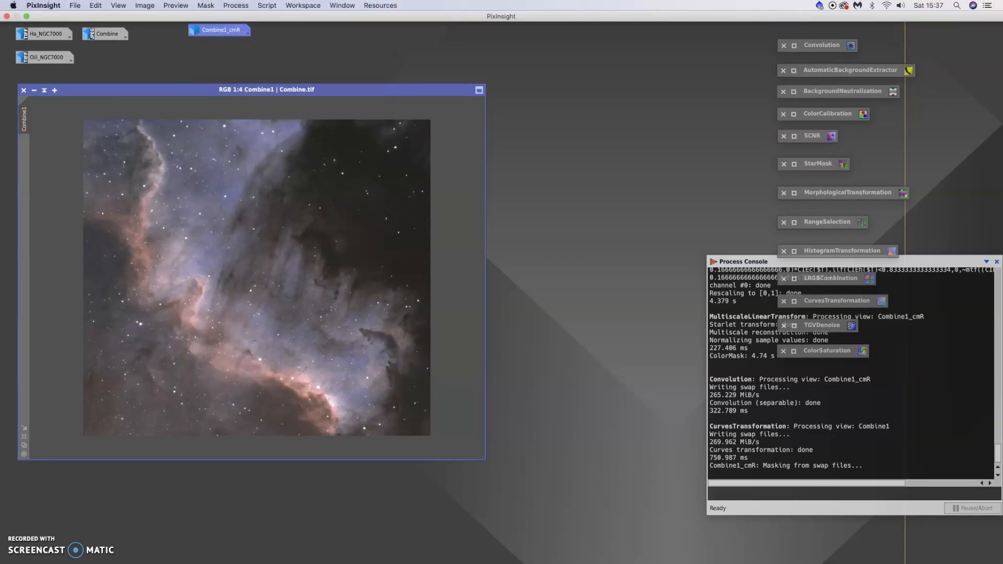
click(266, 5)
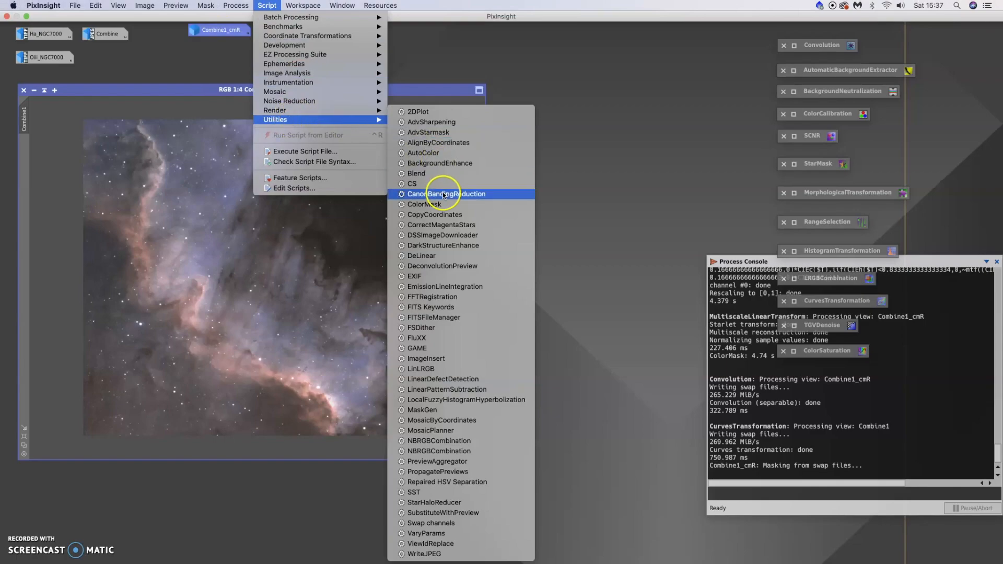